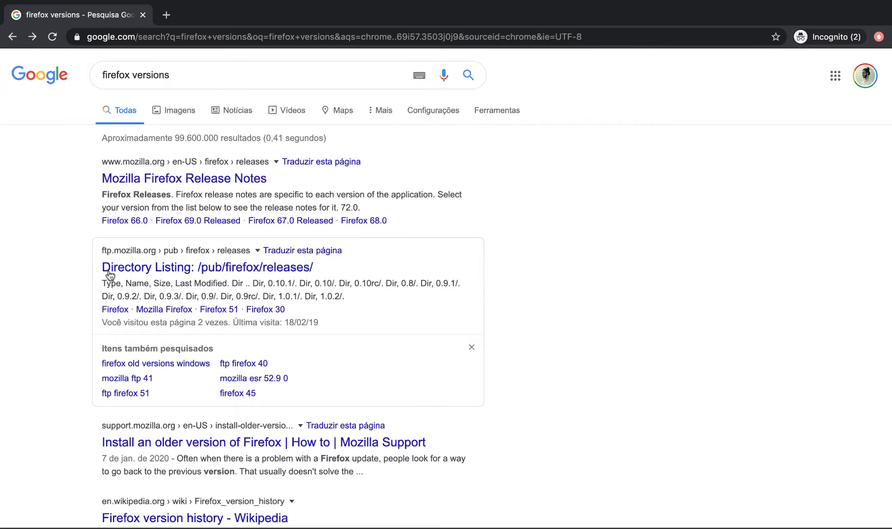
mouse_move(141, 275)
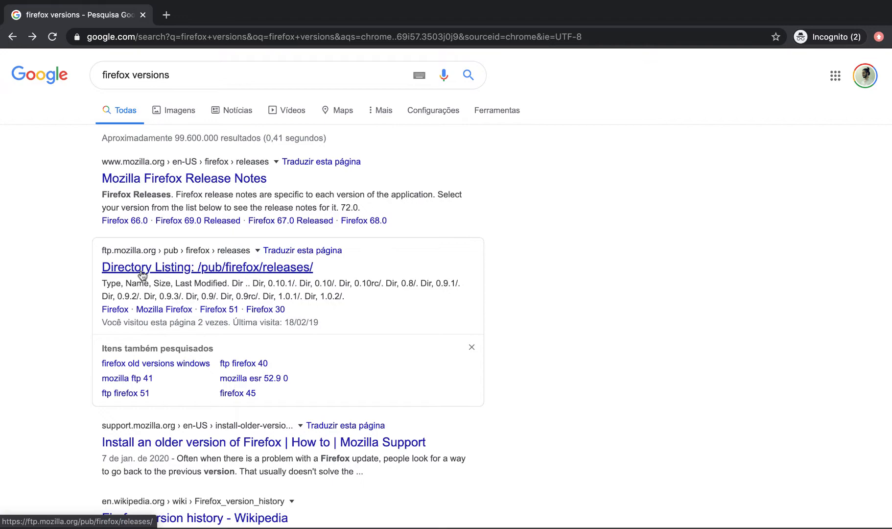
Open the /pub/firefox/releases/ directory listing and scroll the 54–56 version folders into view
left_click(207, 268)
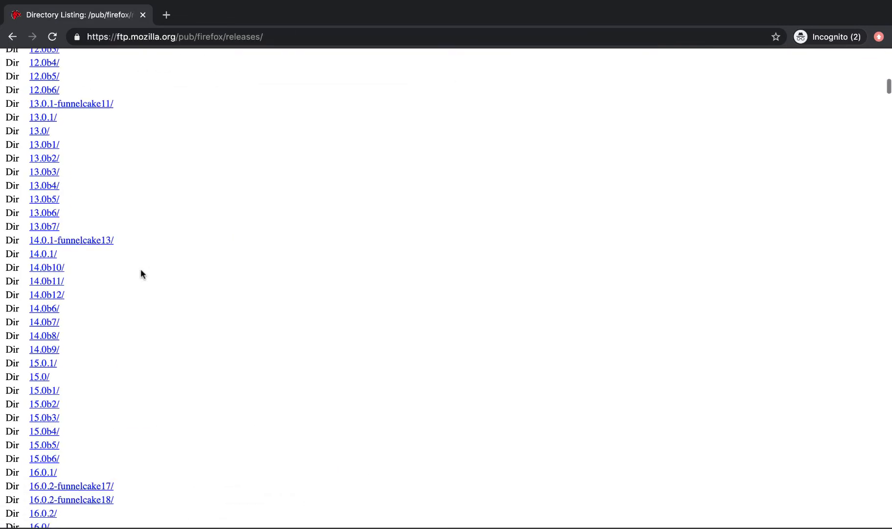
scroll("down", 3)
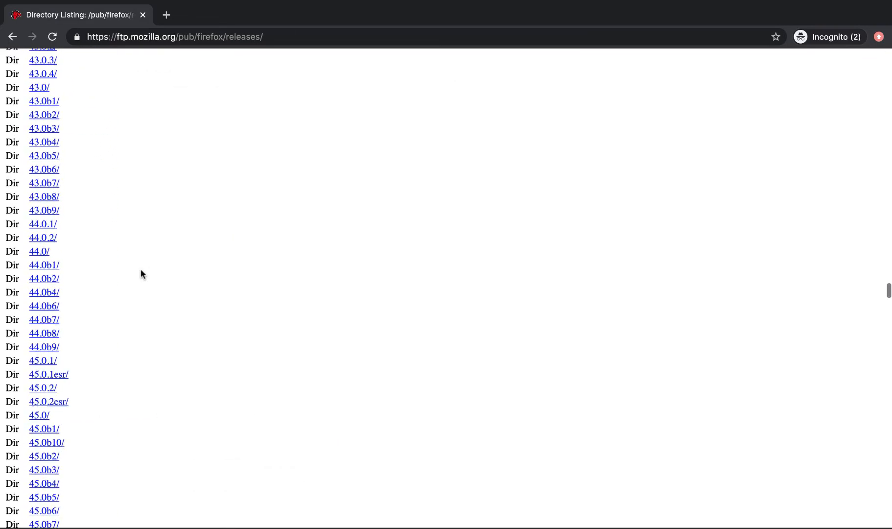
scroll("down", 3)
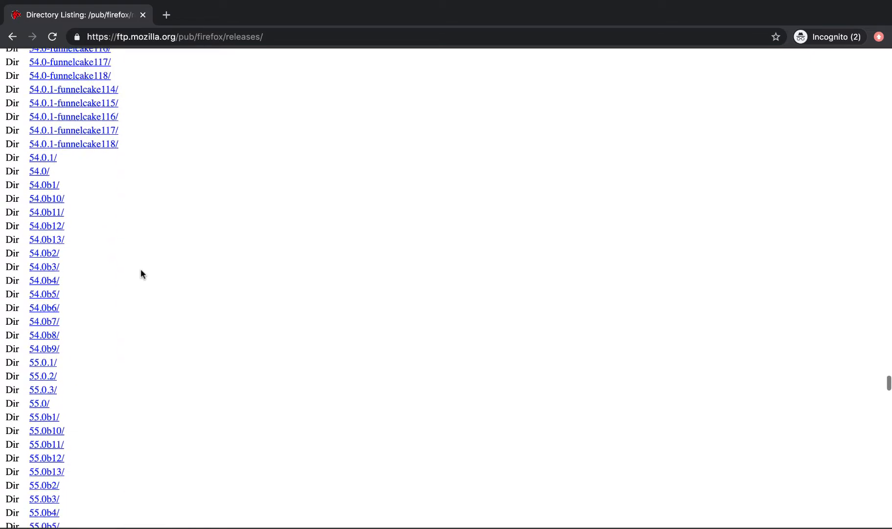
scroll("down", 3)
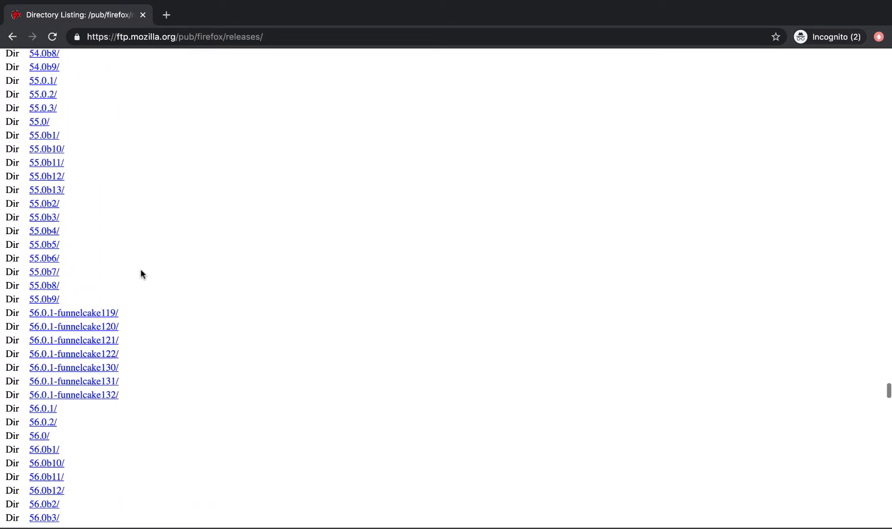
scroll("up", 3)
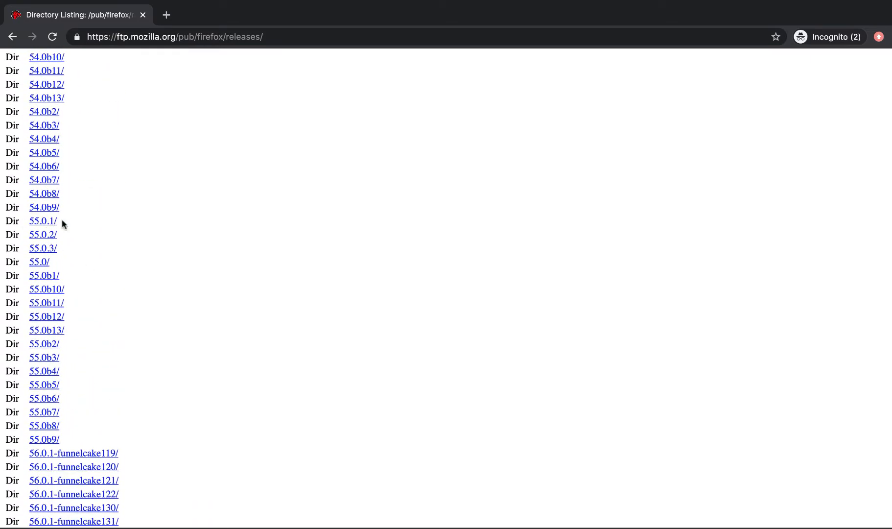
mouse_move(42, 222)
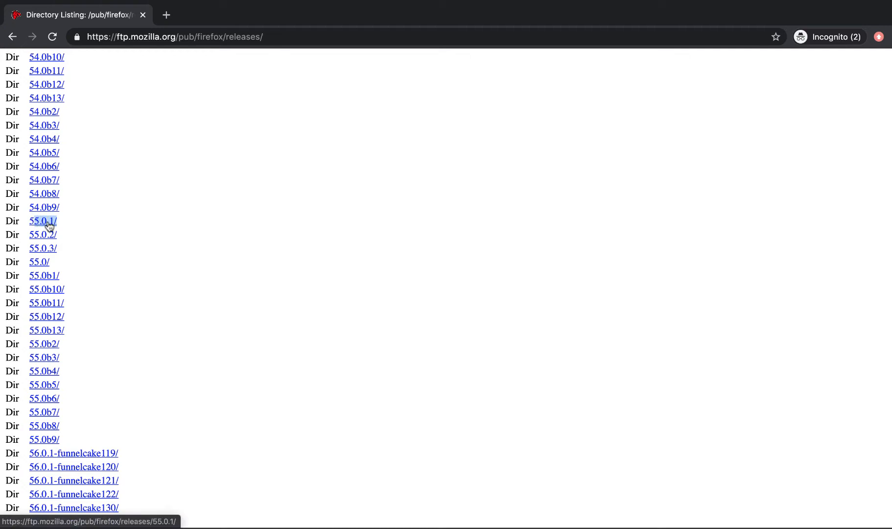
Navigate 55.0.1/ > mac/ > pt-BR/ and download the Firefox 55.0.1.dmg installer
left_click(42, 221)
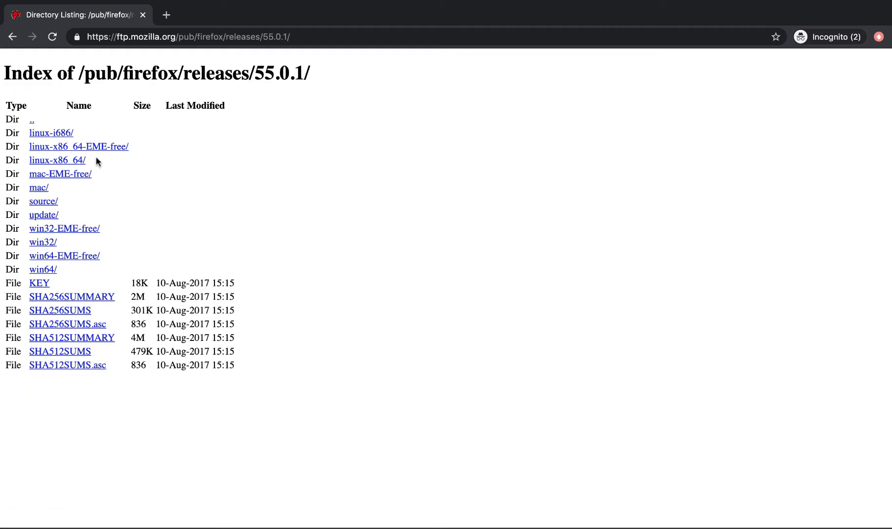
mouse_move(57, 160)
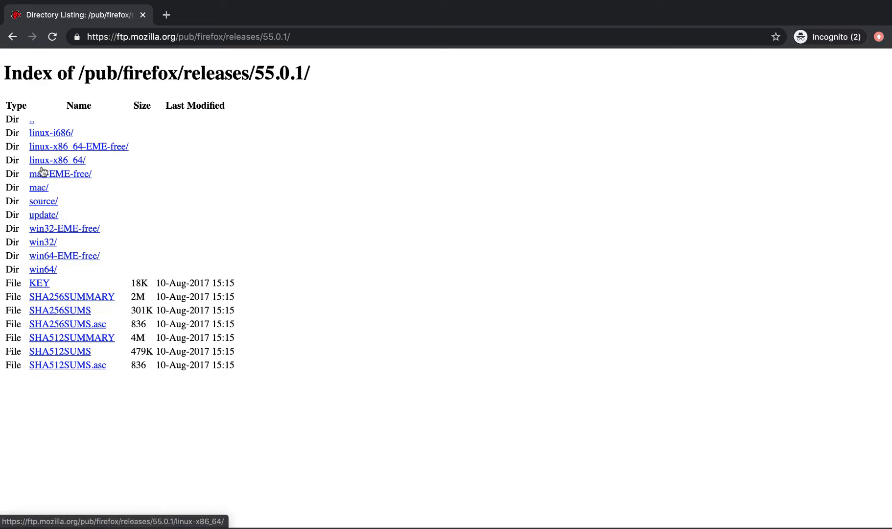
left_click(38, 187)
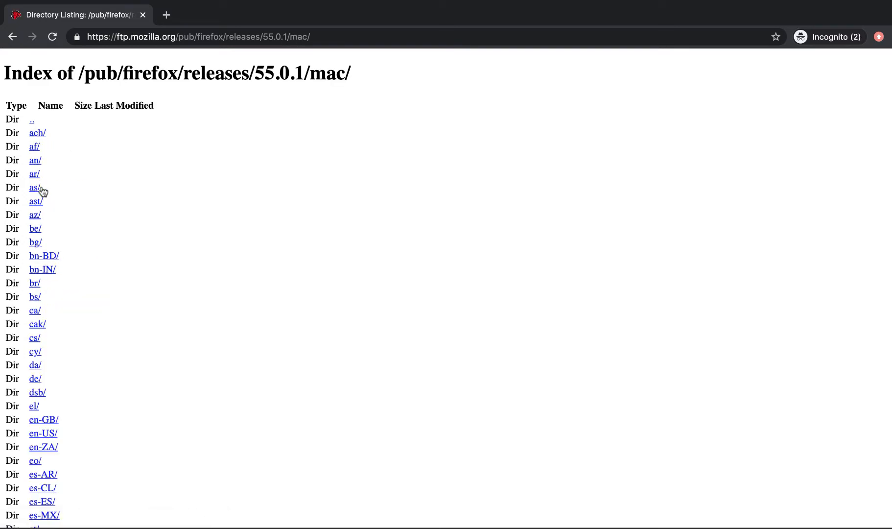
scroll("down", 3)
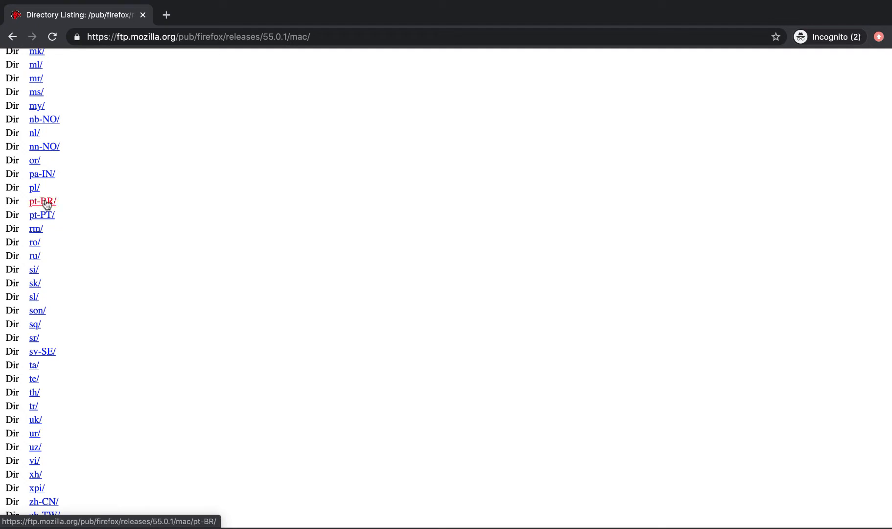
left_click(41, 201)
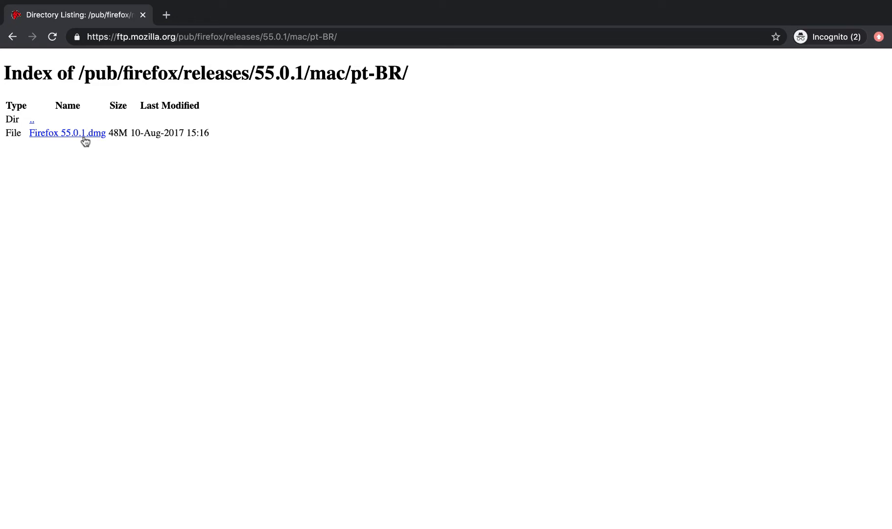
left_click(68, 132)
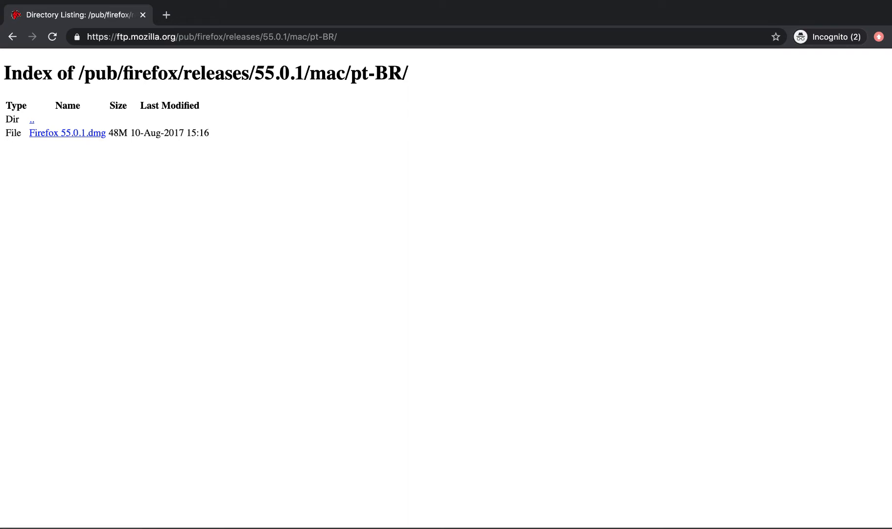
mouse_move(150, 518)
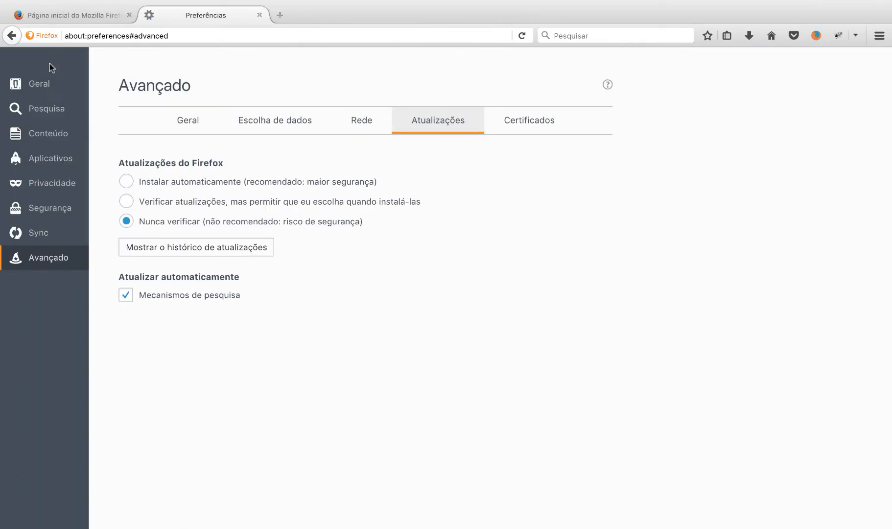
Show 'Sobre o Firefox' from the start page tab, confirm version 55.0.1 (64-bit), and close it
left_click(69, 15)
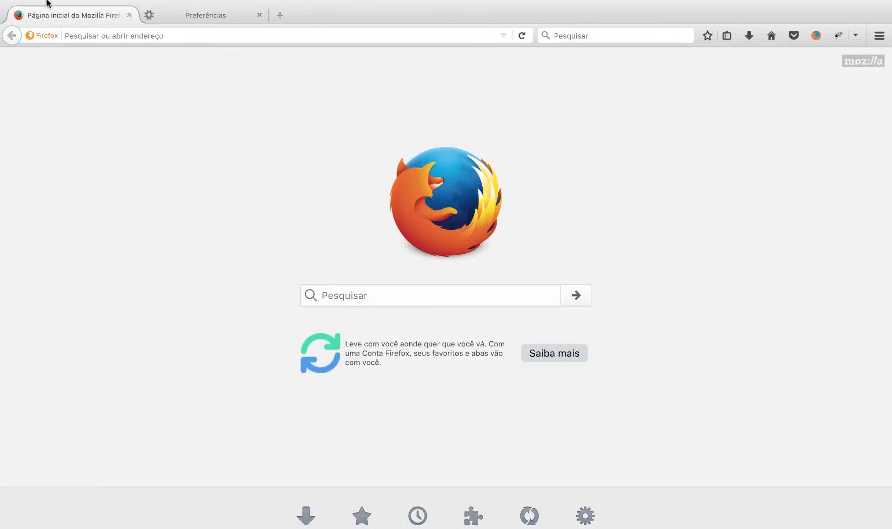
left_click(47, 6)
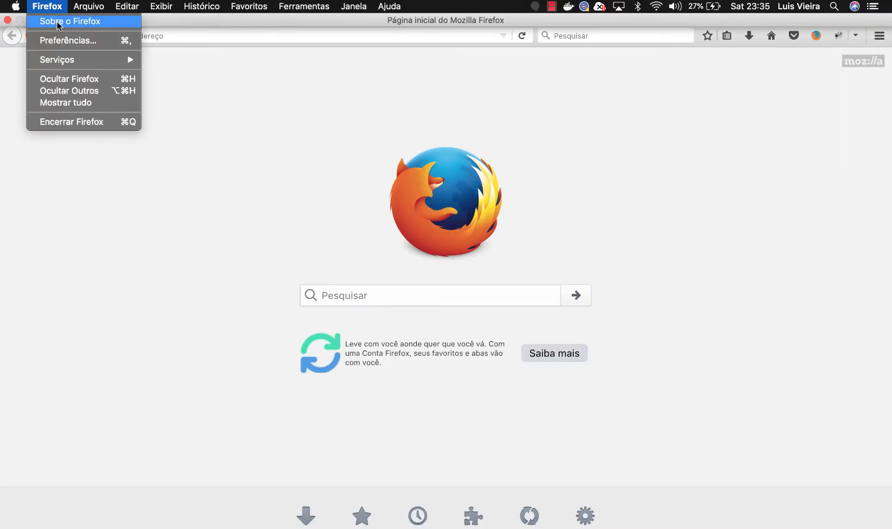
left_click(68, 21)
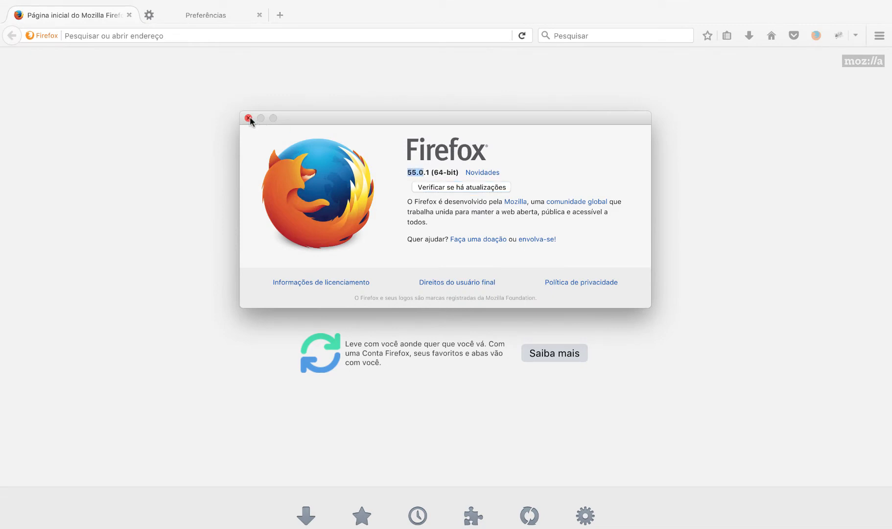
left_click(250, 118)
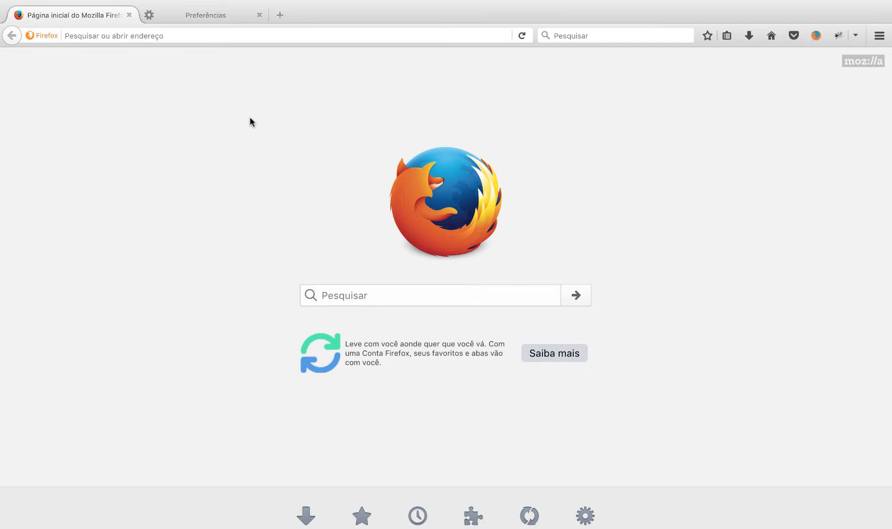
mouse_move(635, 79)
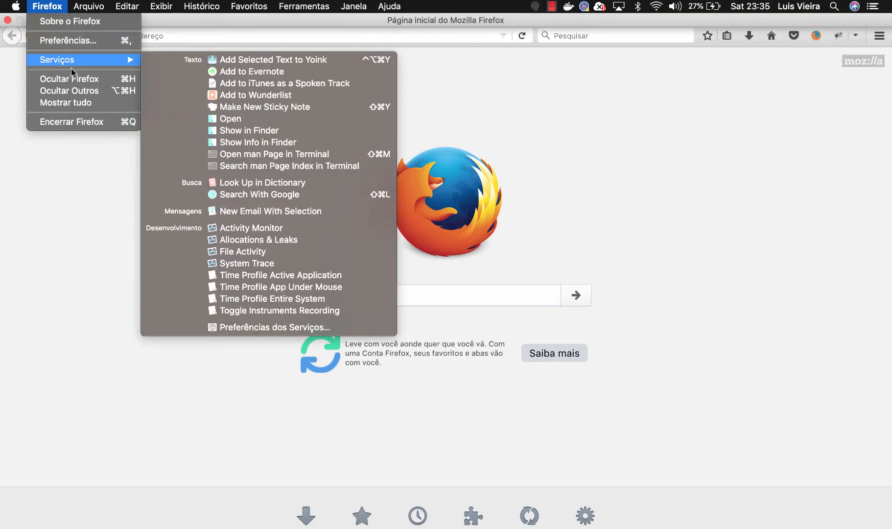
Check Preferências > Avançado shows updates set to 'Nunca verificar', then close the preferences tab
left_click(68, 40)
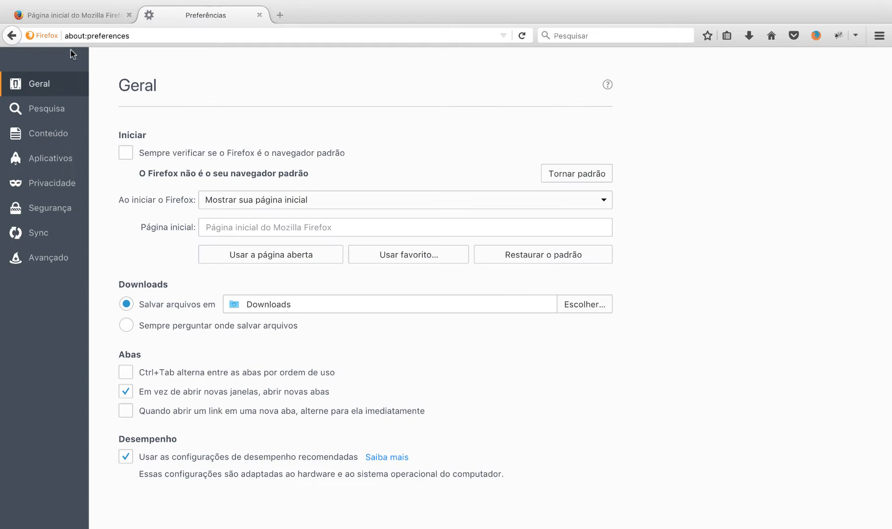
left_click(51, 258)
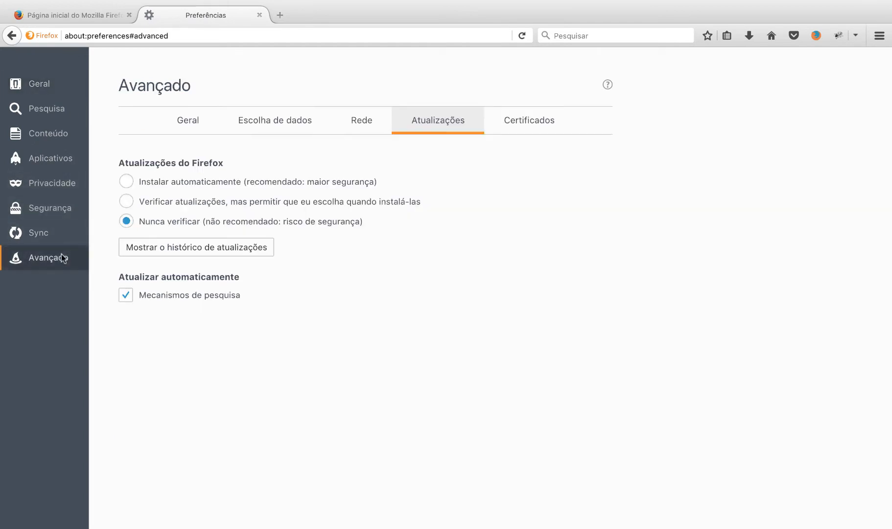
mouse_move(367, 174)
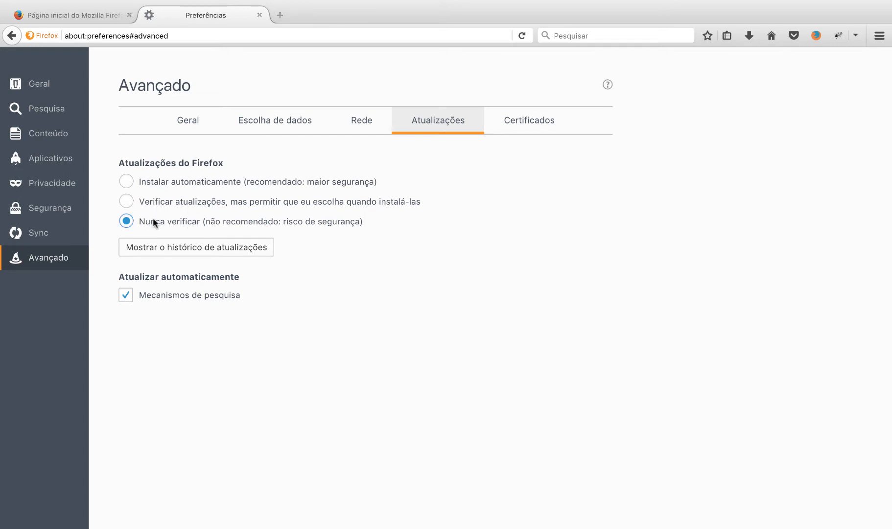
mouse_move(178, 228)
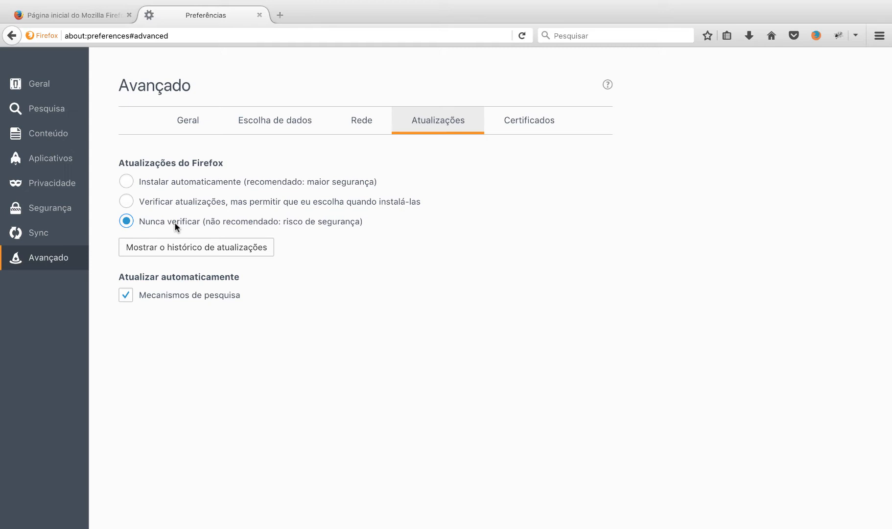
mouse_move(259, 15)
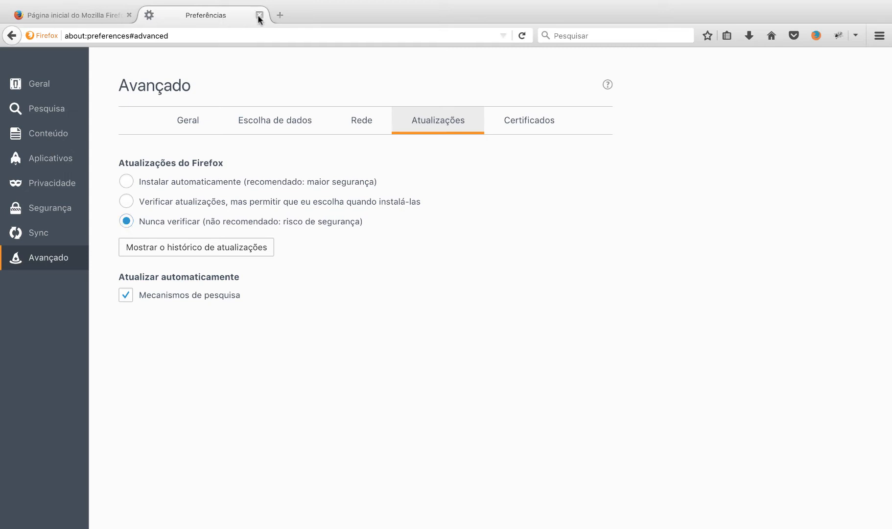
left_click(260, 15)
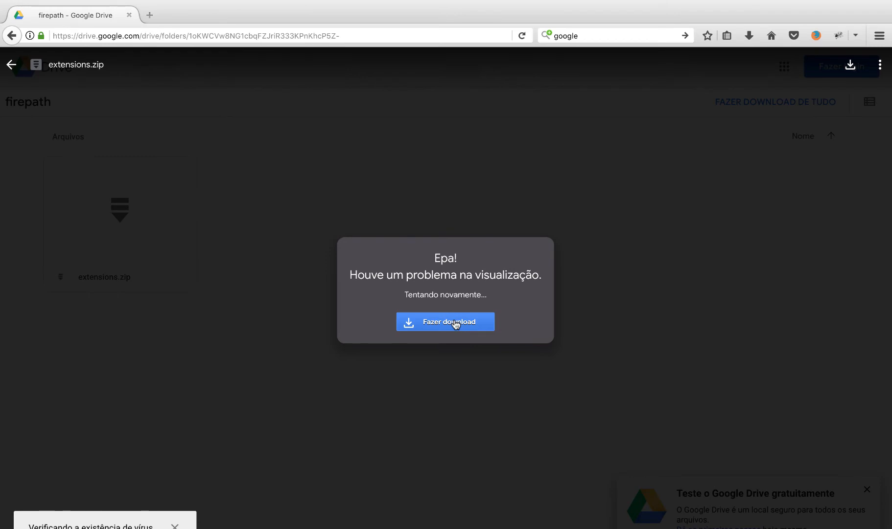
Download extensions.zip from the Google Drive preview error dialog via 'Fazer download'
left_click(445, 321)
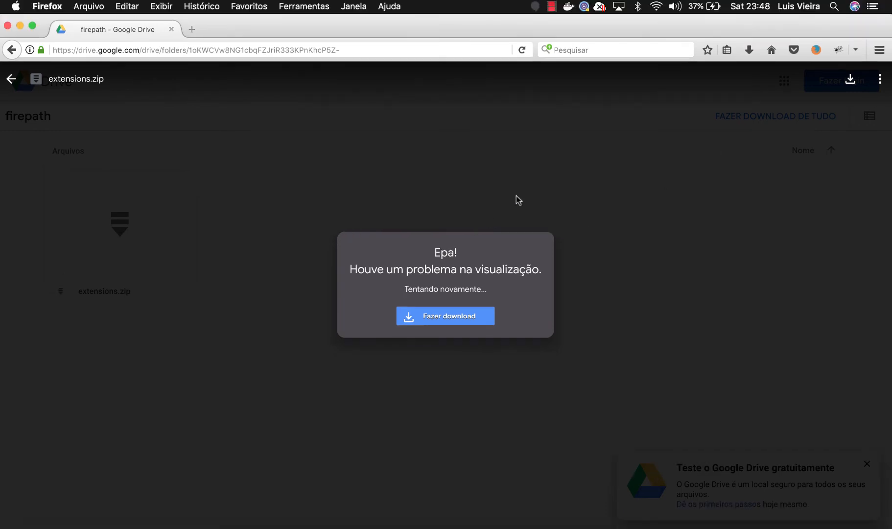
mouse_move(566, 166)
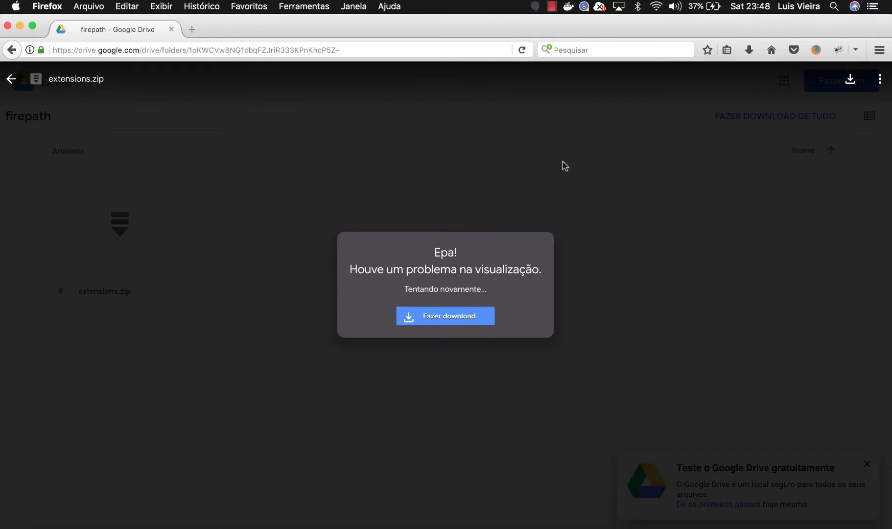
left_click(749, 50)
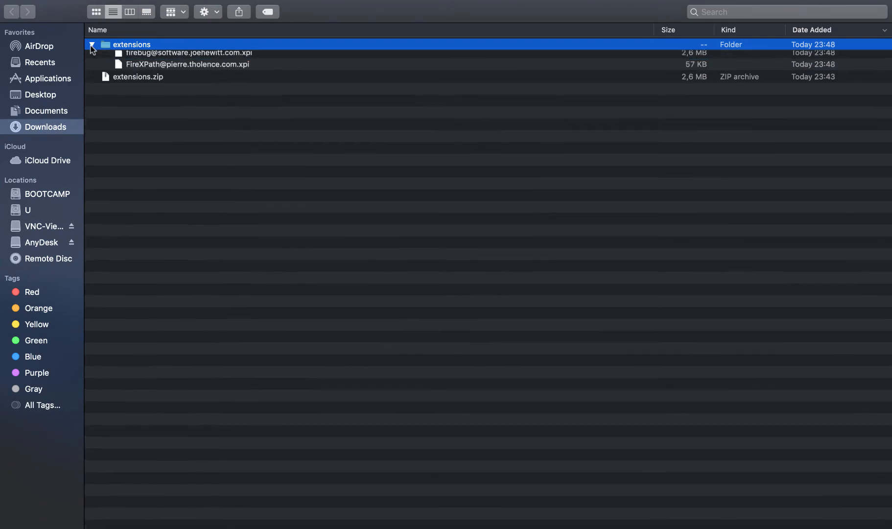
Bring the Firefox window back to the front over Finder's Downloads list
left_click(91, 45)
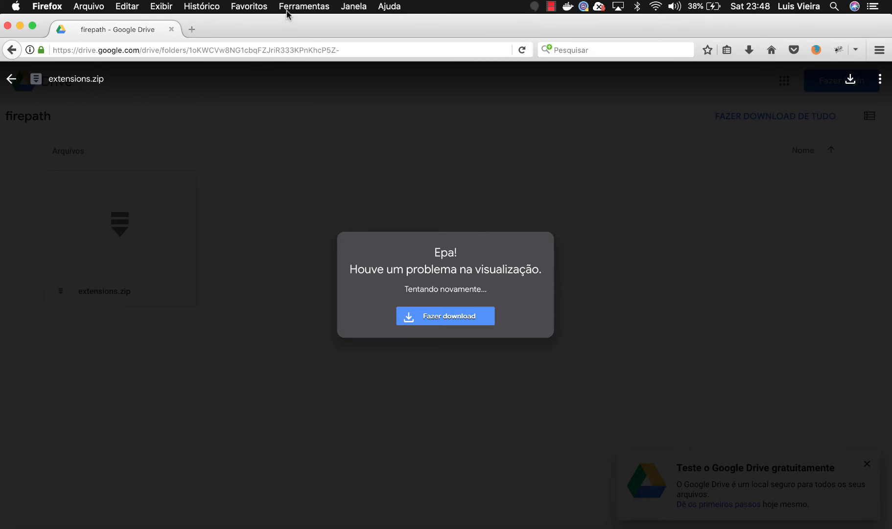
Open Ferramentas > Extensões (about:addons) and show the gear menu with 'Instalar de um arquivo…'
left_click(303, 6)
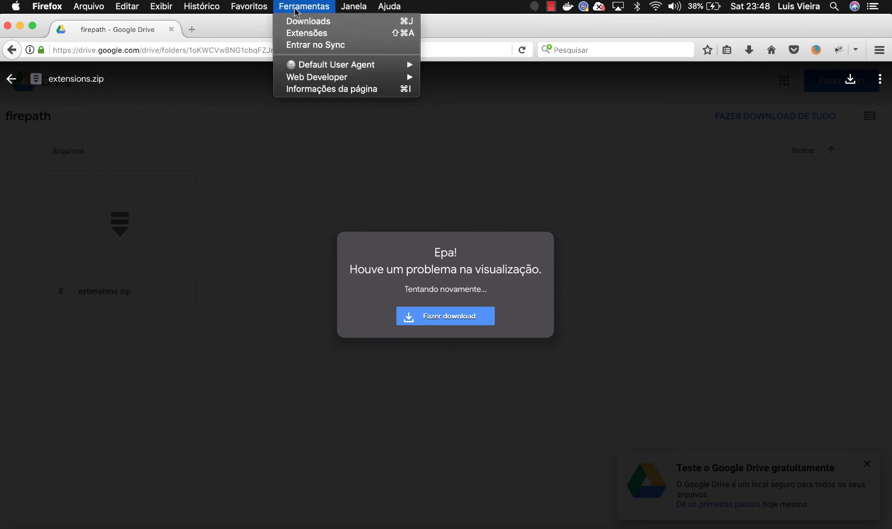
mouse_move(308, 33)
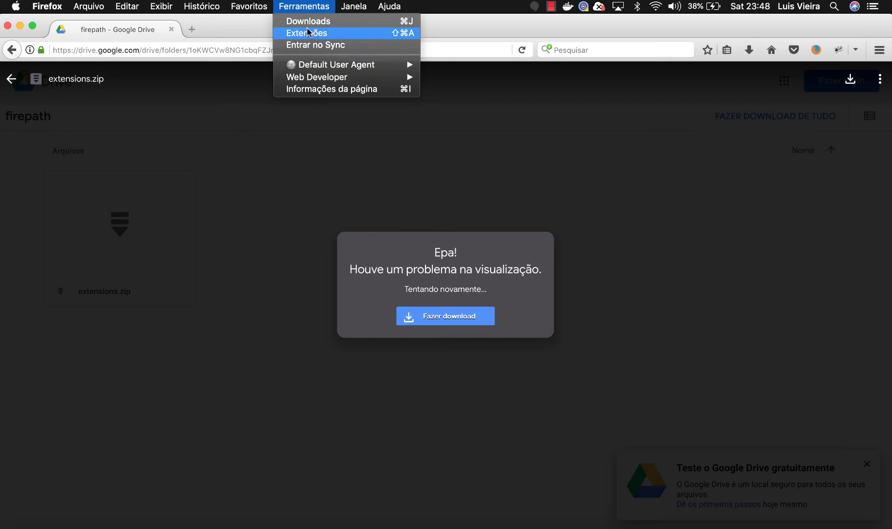
left_click(306, 32)
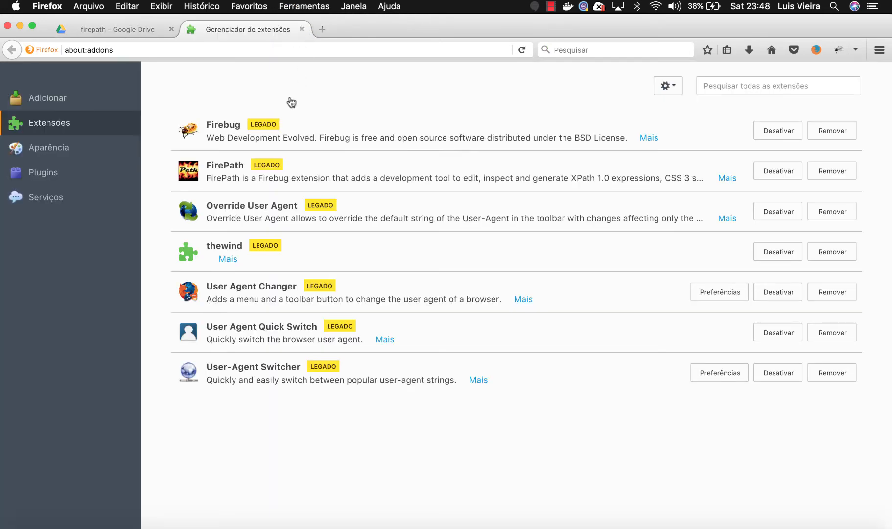
mouse_move(251, 150)
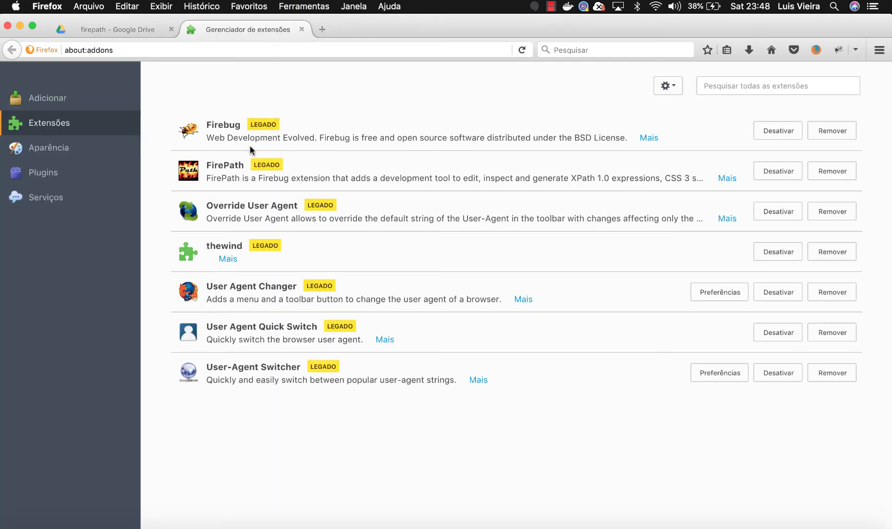
mouse_move(619, 118)
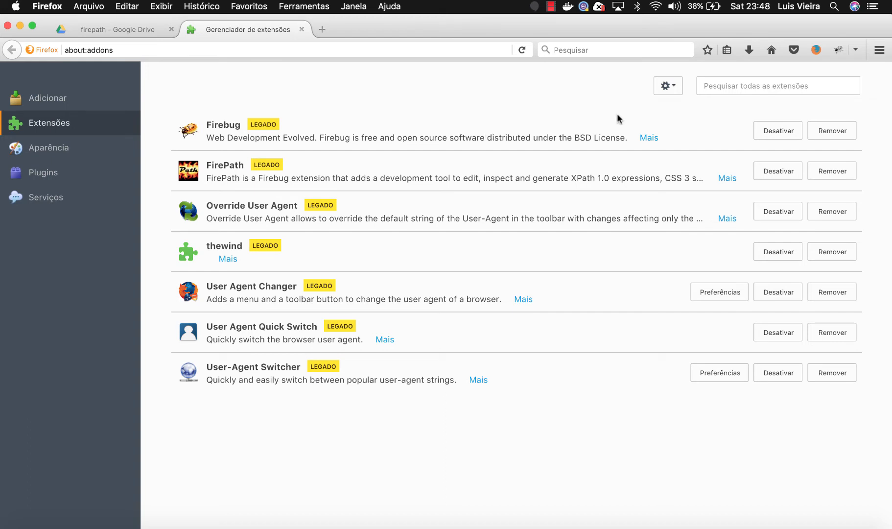
left_click(668, 85)
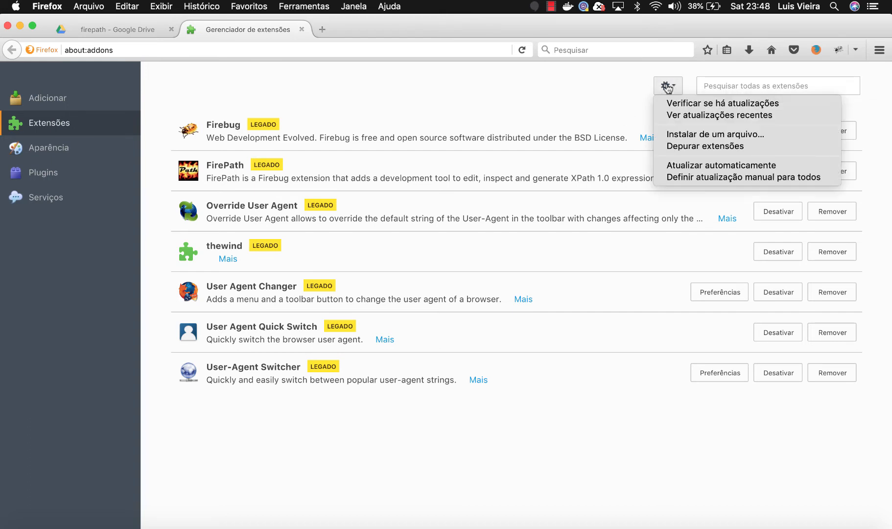
mouse_move(673, 94)
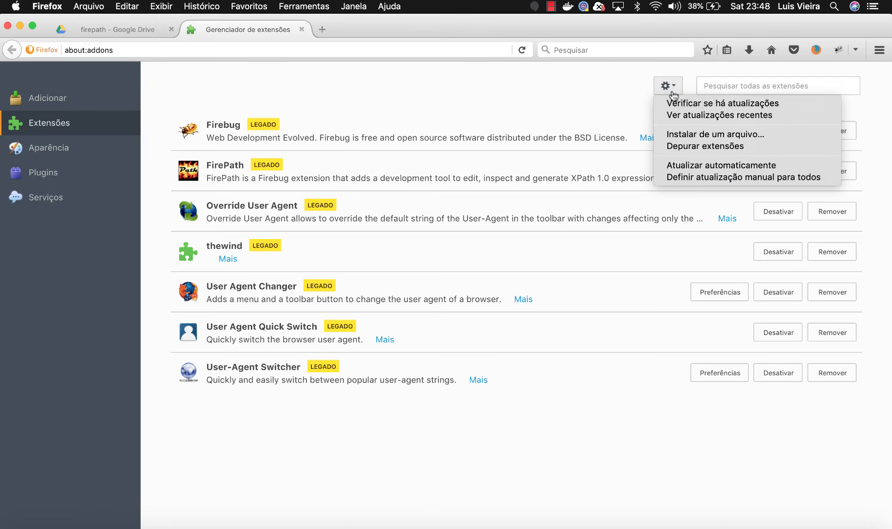
mouse_move(715, 134)
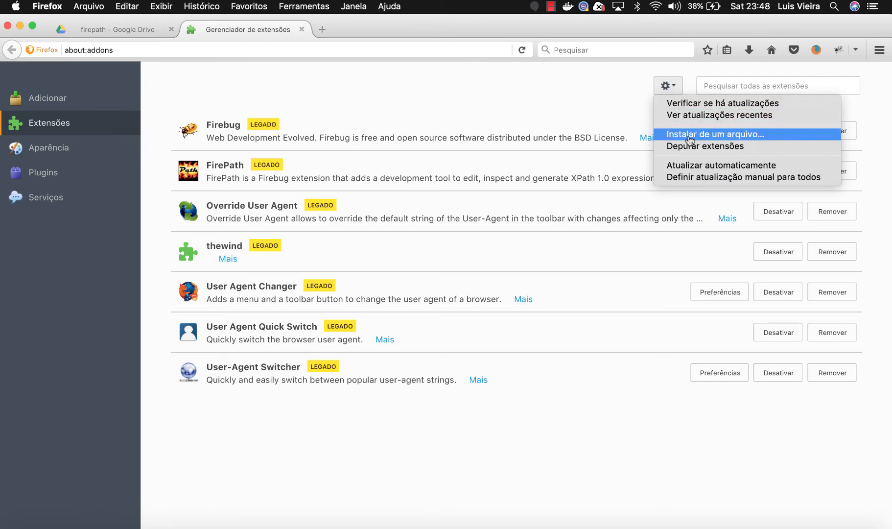
Install the FireXPath .xpi from the extensions folder via 'Instalar de um arquivo…'
left_click(714, 134)
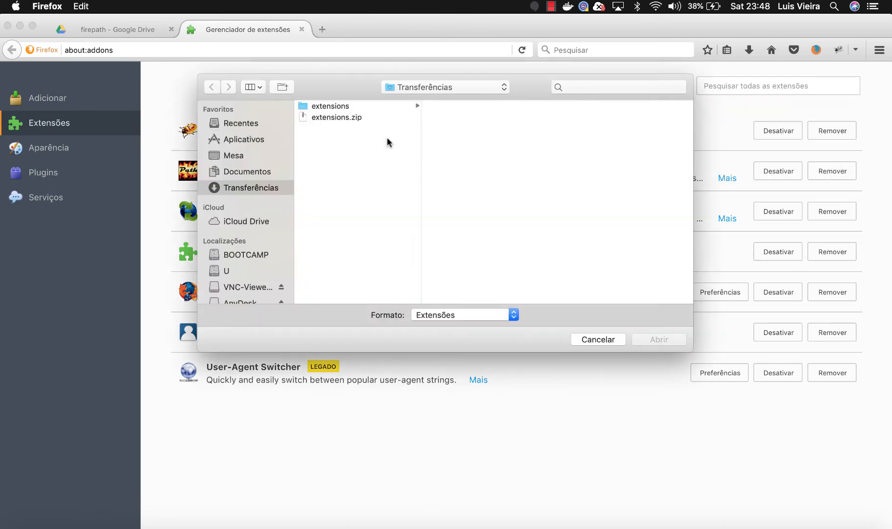
left_click(331, 106)
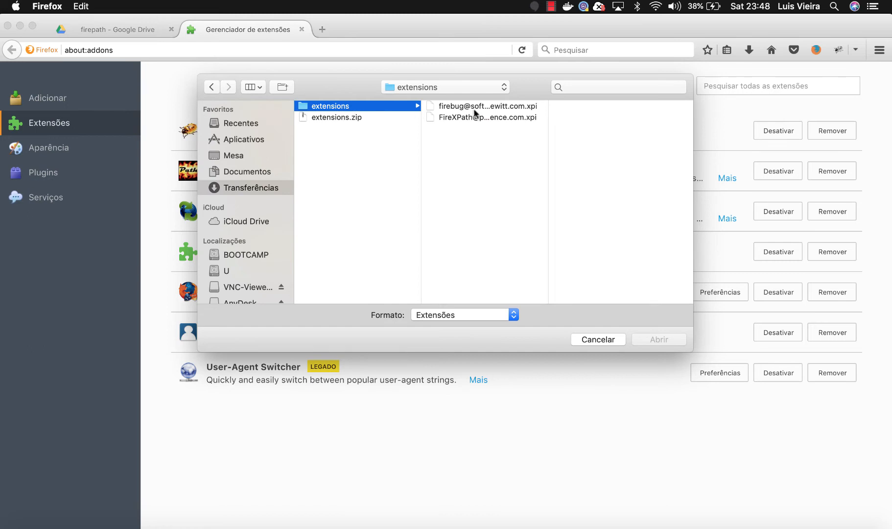
left_click(484, 106)
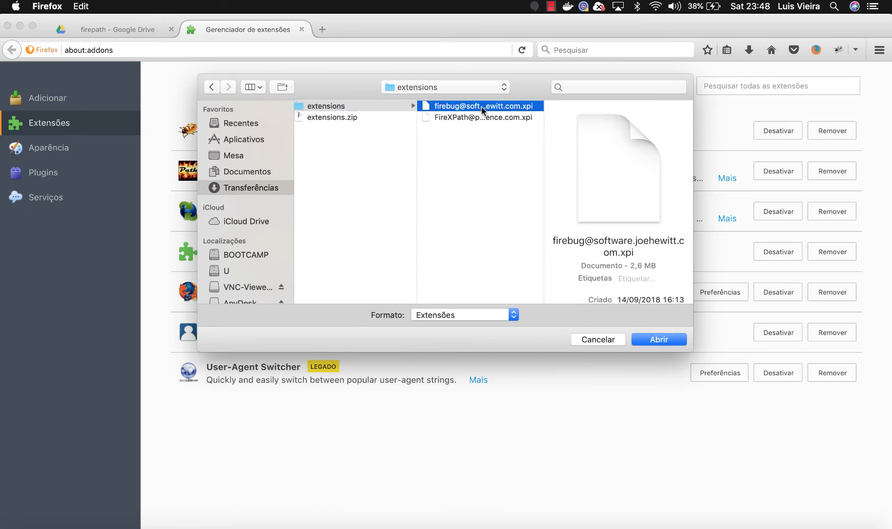
left_click(496, 118)
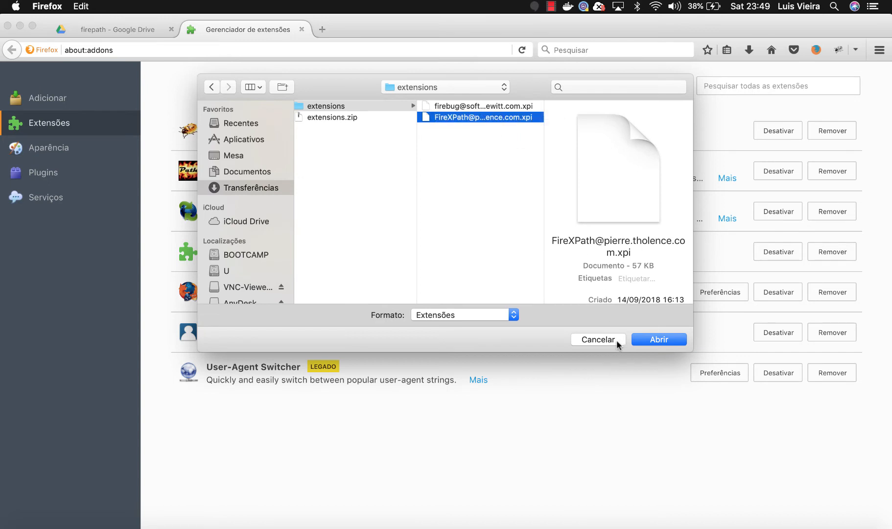
left_click(599, 339)
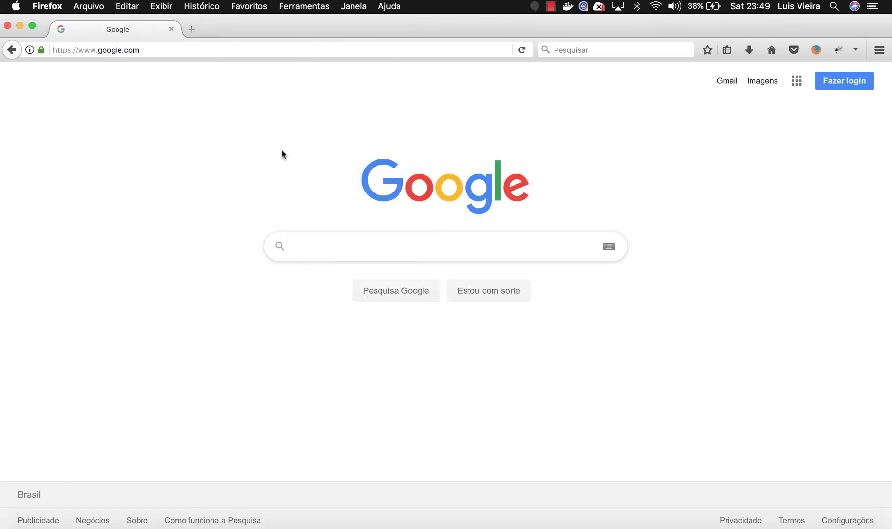
Inspect the Google search box with 'Inspect in FirePath' from its context menu
right_click(384, 247)
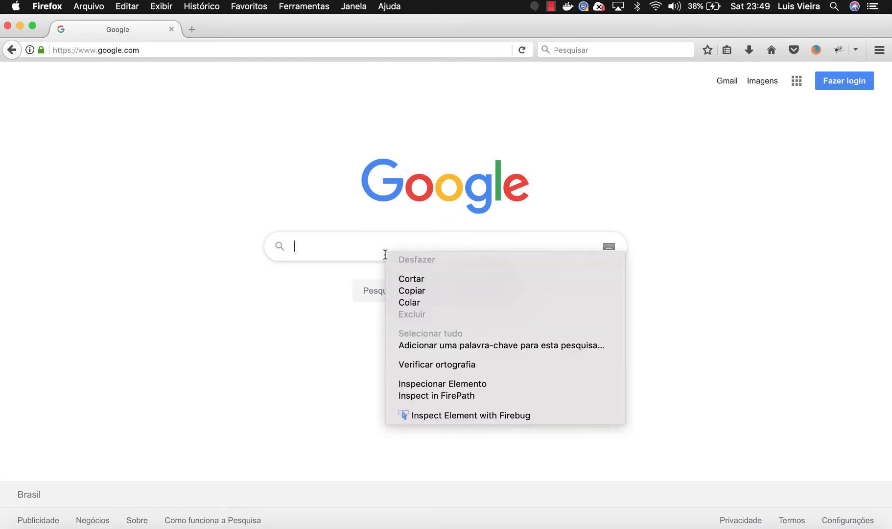
mouse_move(444, 396)
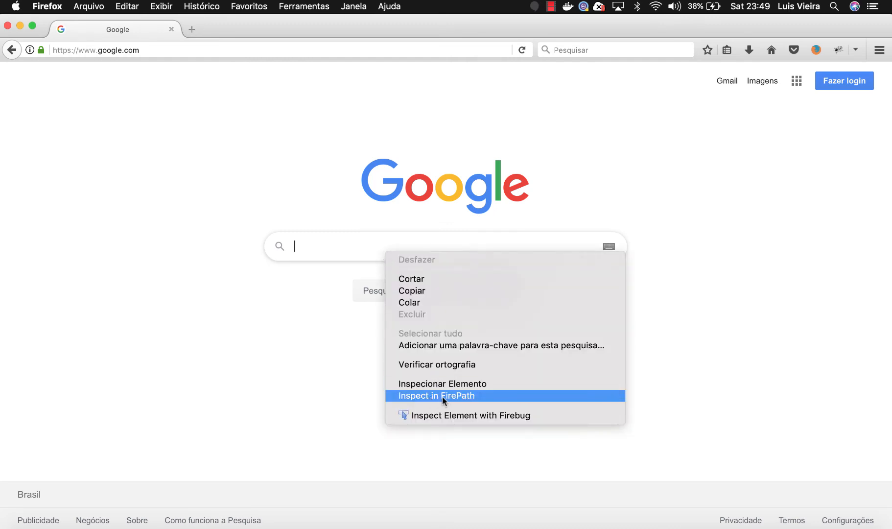
left_click(436, 395)
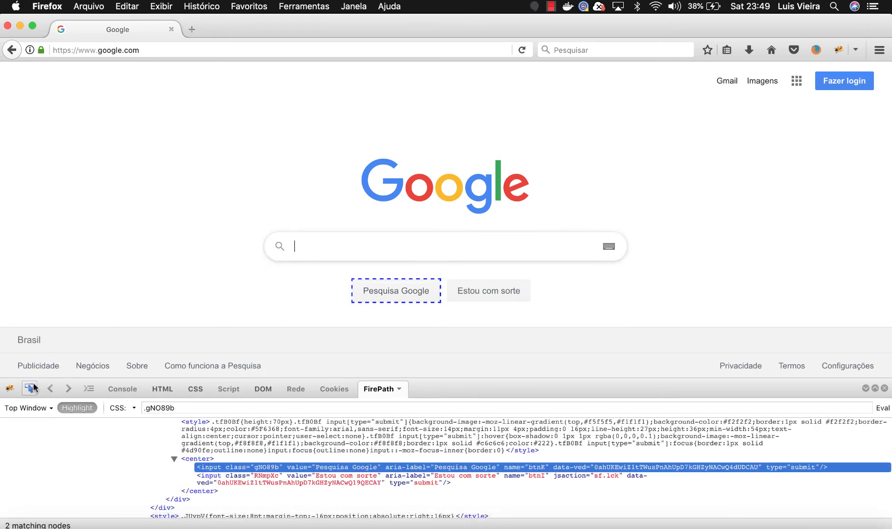
Inspect the Estou com sorte button, switch FirePath to XPath, then back to the CSS selector .RNmpXc
left_click(488, 290)
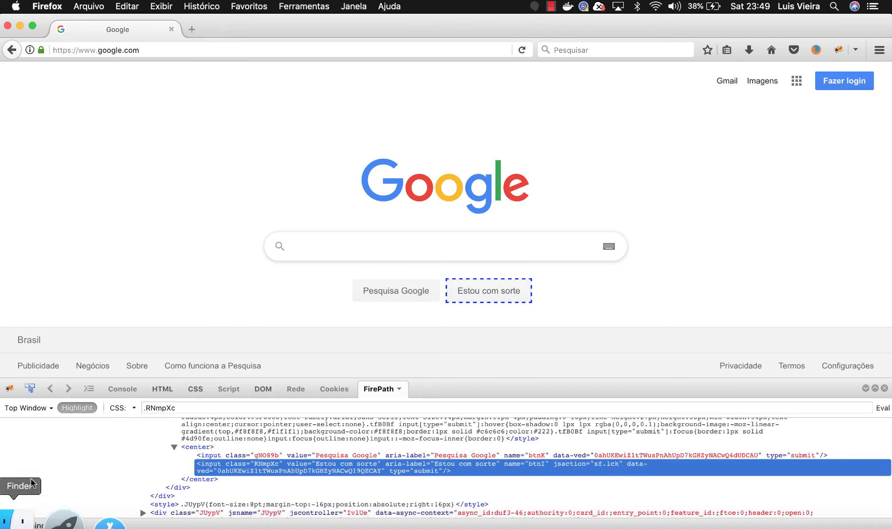
left_click(194, 389)
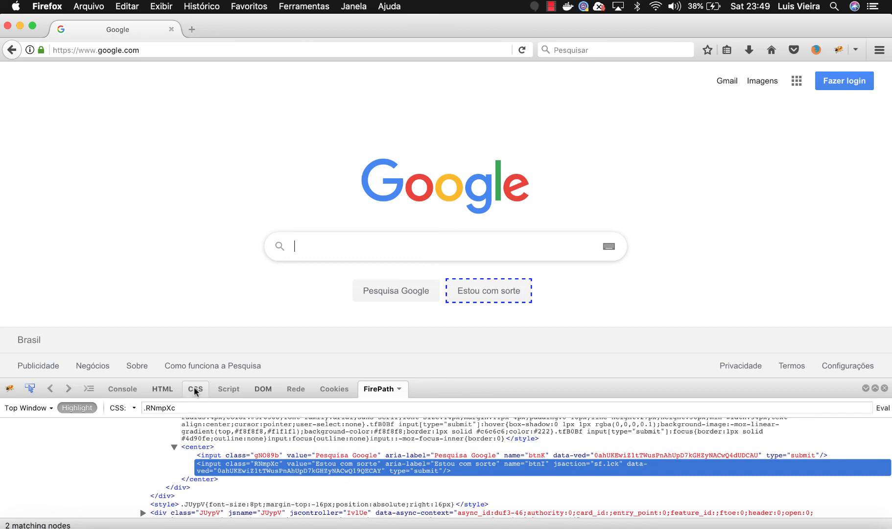
left_click(121, 407)
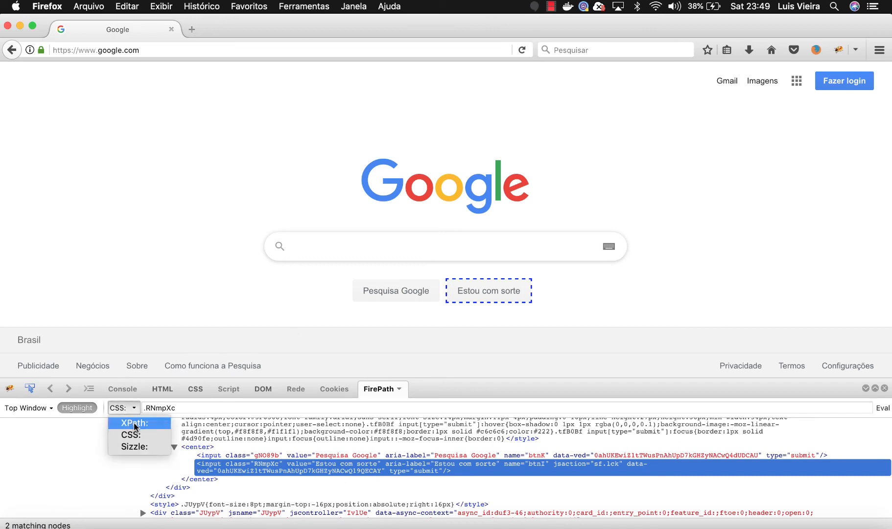
left_click(133, 423)
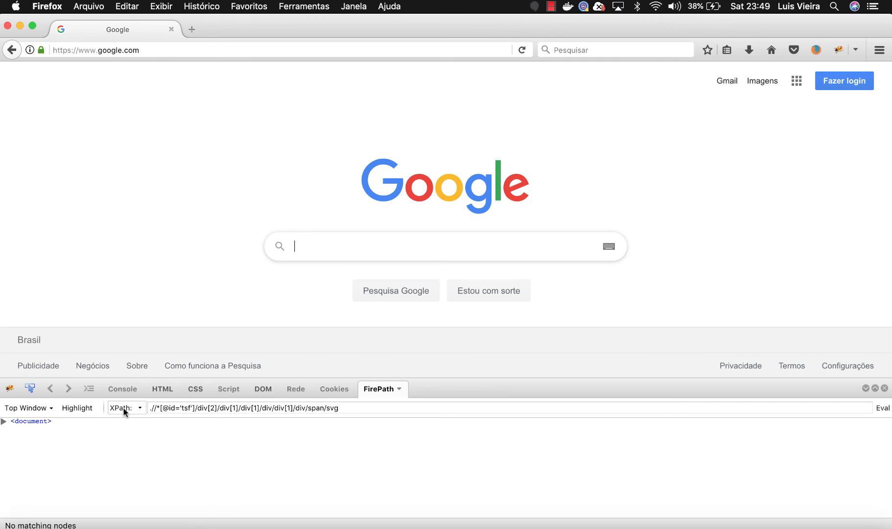
left_click(125, 407)
type(".RNmpXc")
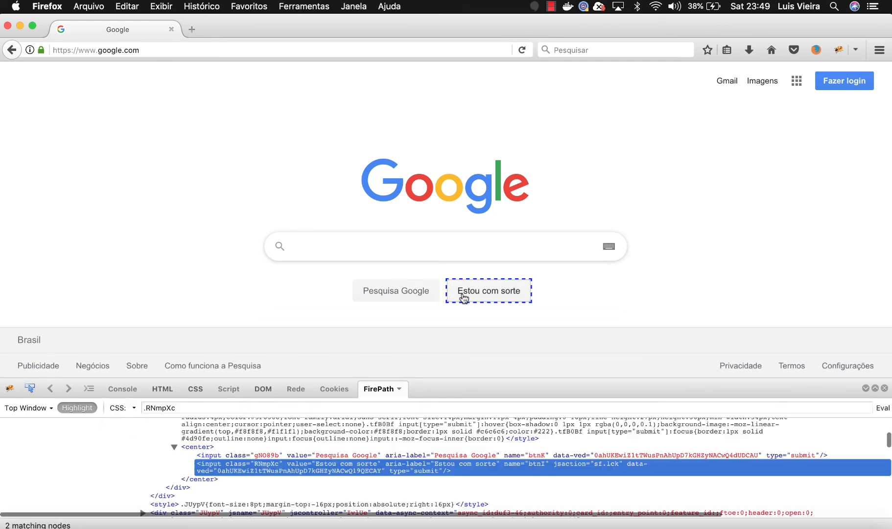
mouse_move(579, 229)
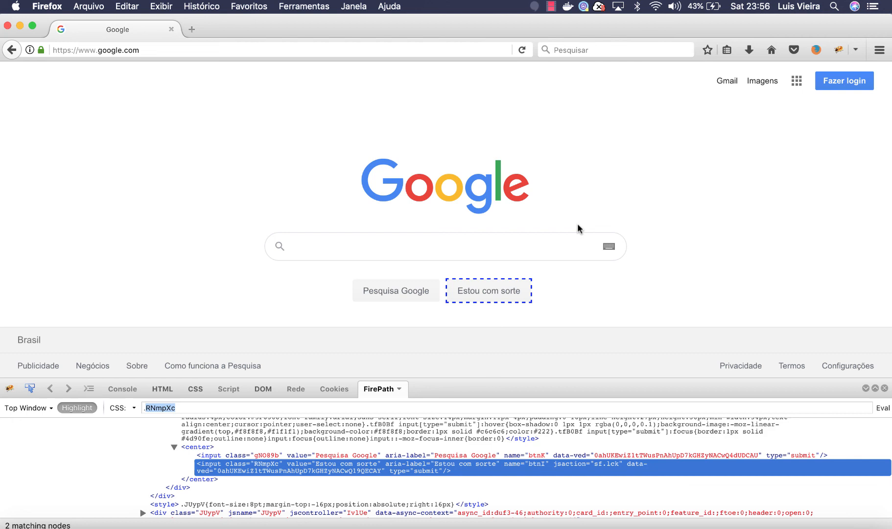
mouse_move(407, 278)
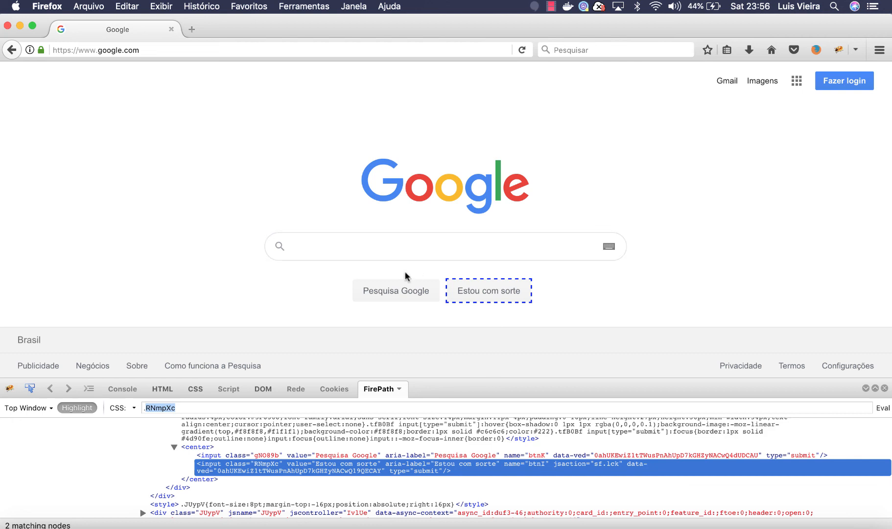
mouse_move(481, 313)
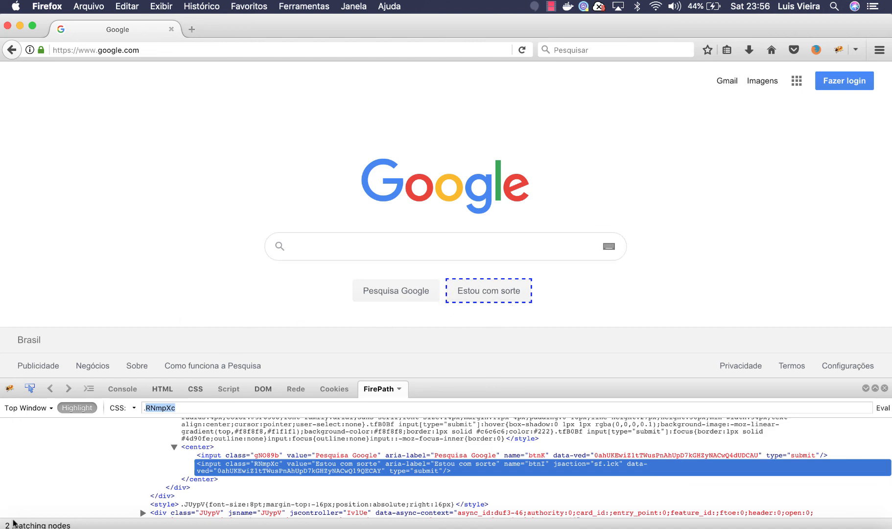
mouse_move(147, 440)
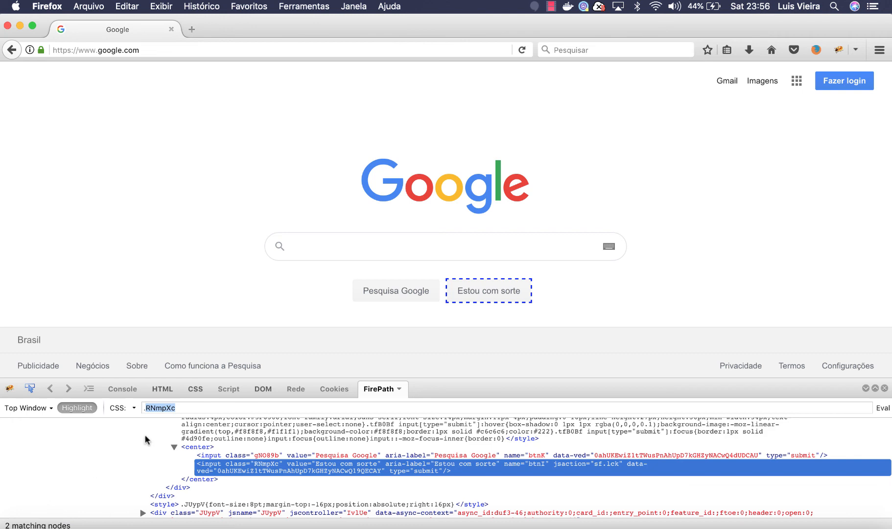